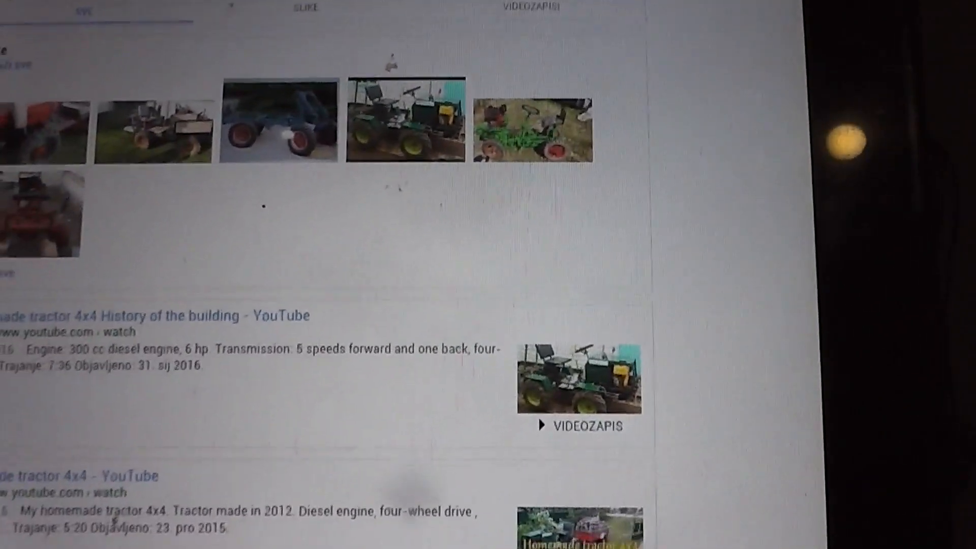
{"action": "scroll", "scroll_direction": "down", "scroll_amount": 3}
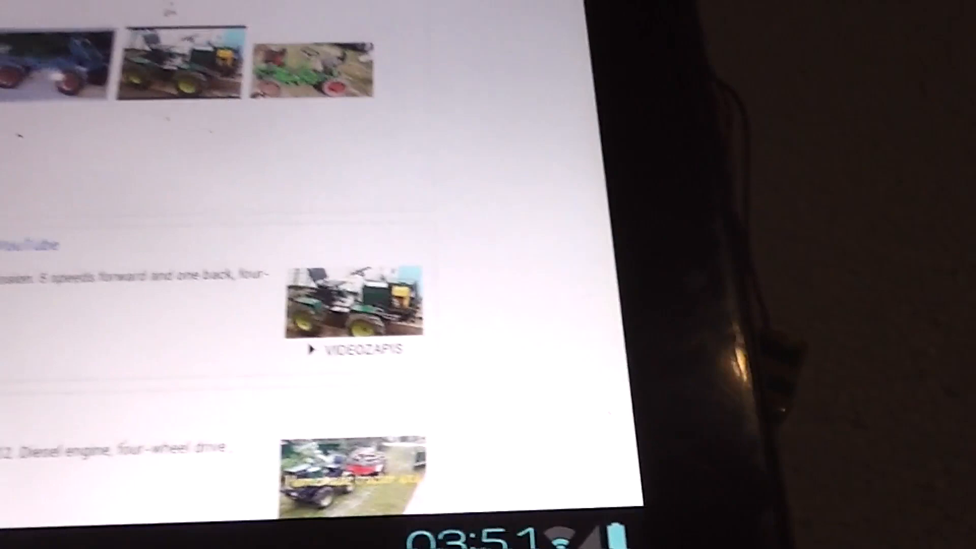